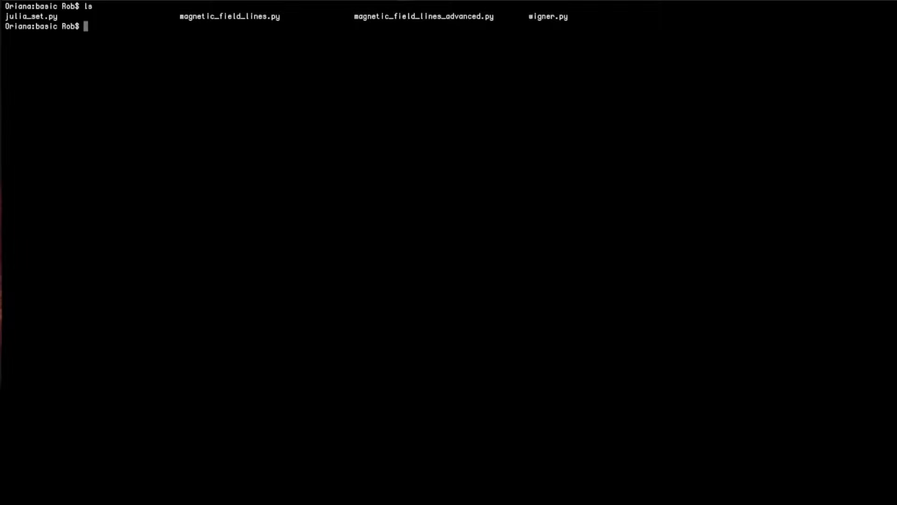
# - Launch the magnetic_field_lines.py demo with python from the Terminal prompt
pyautogui.write('python m')
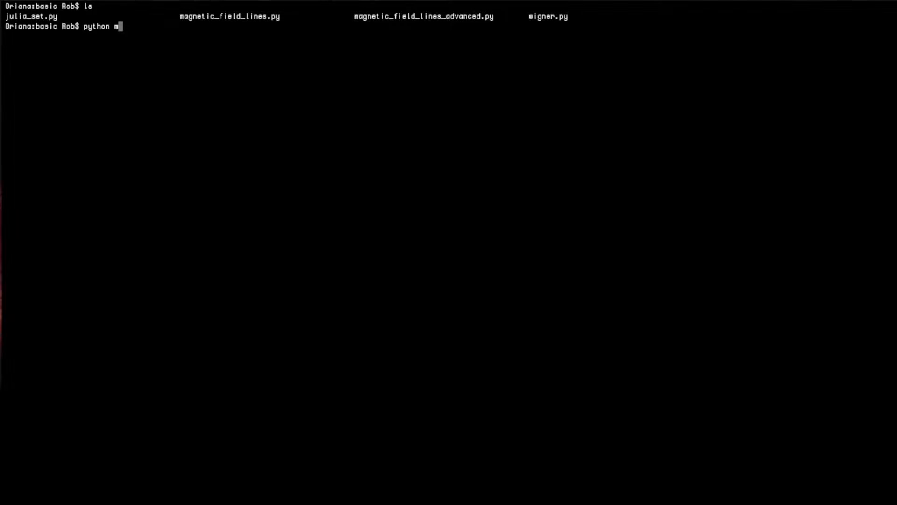
pyautogui.write('agnetic_field_lines.py')
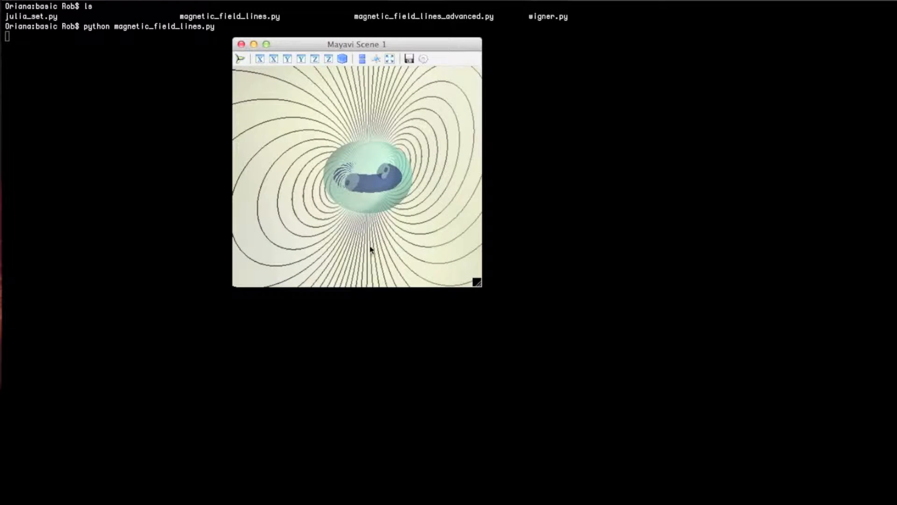
# - Rotate the field-line scene to a tilted view that shows the coil ring
pyautogui.moveTo(371, 250); pyautogui.dragTo(435, 242)
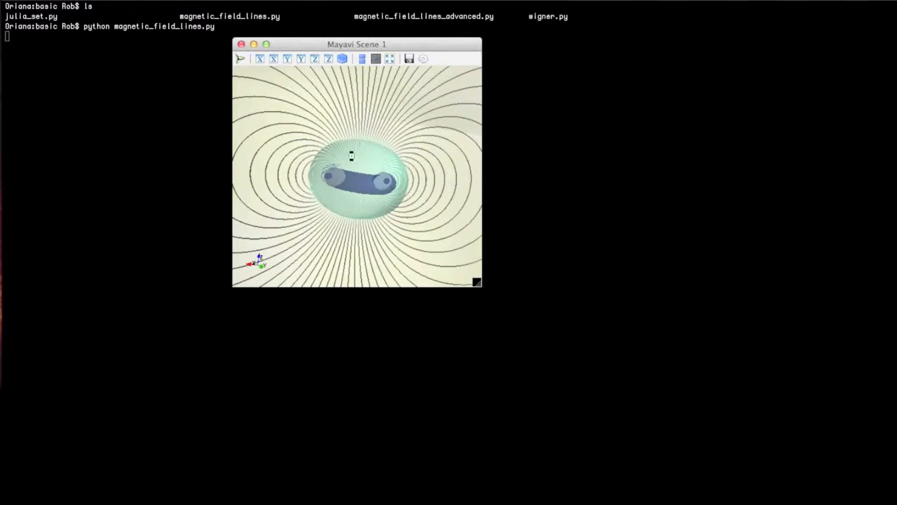
pyautogui.moveTo(352, 156); pyautogui.dragTo(383, 193)
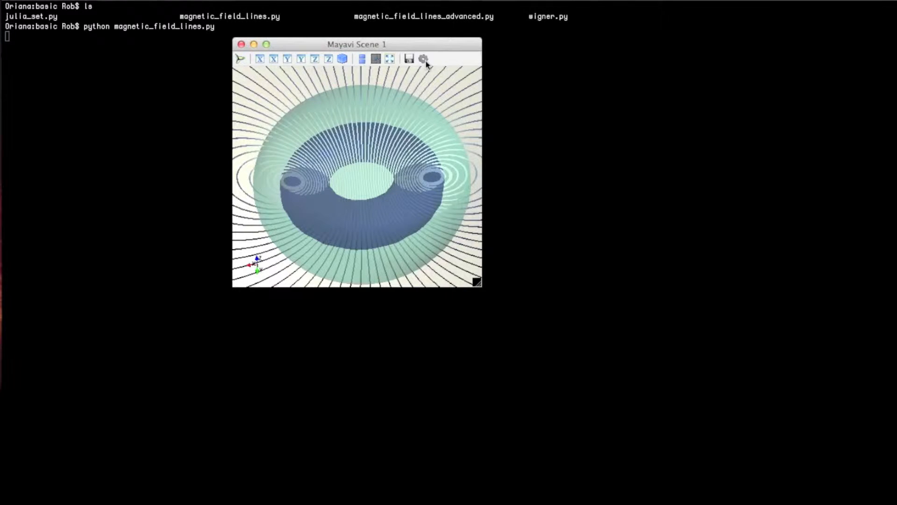
pyautogui.click(423, 59)
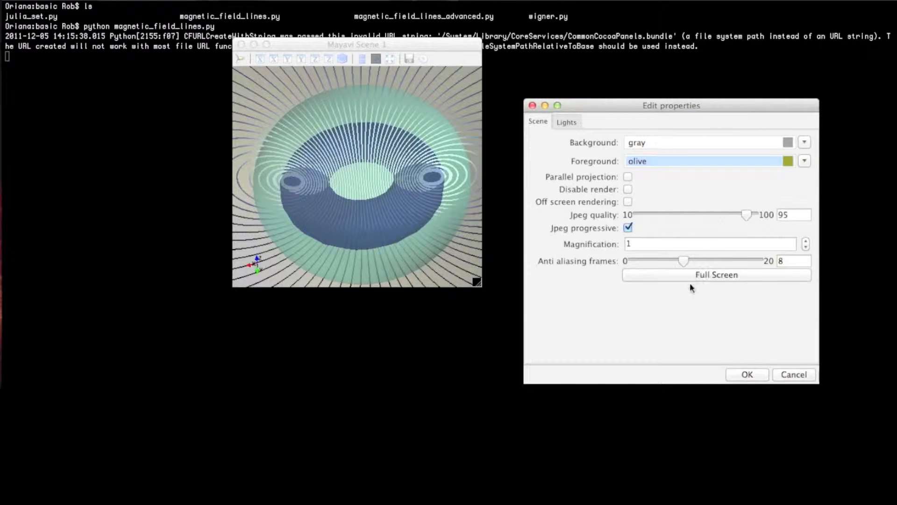
pyautogui.click(627, 176)
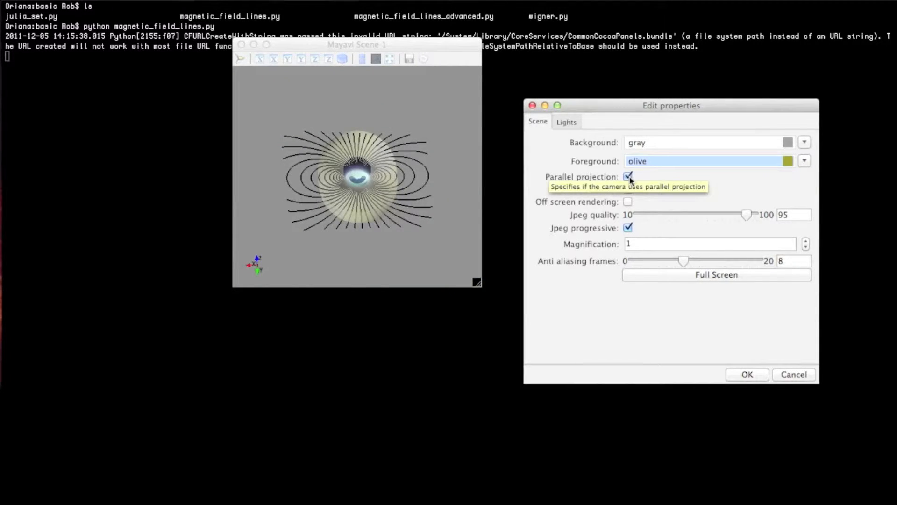
pyautogui.click(628, 176)
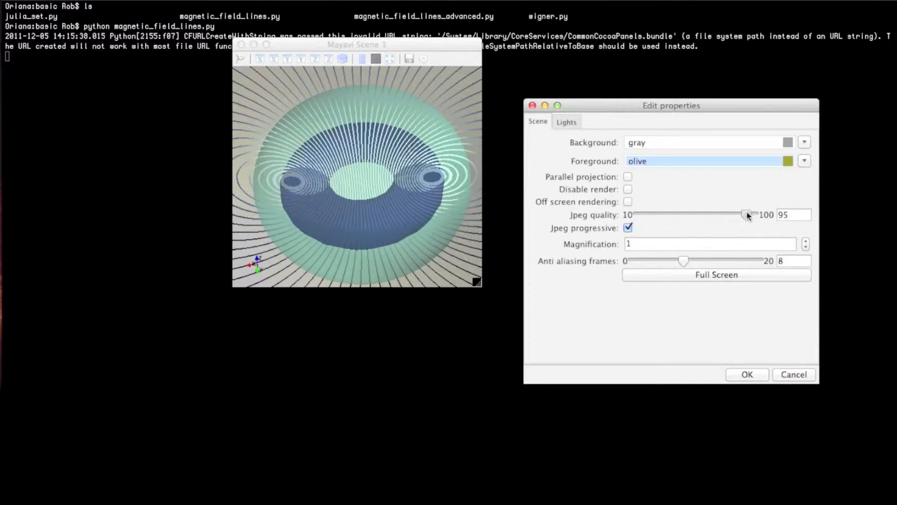
pyautogui.moveTo(747, 213); pyautogui.dragTo(685, 214)
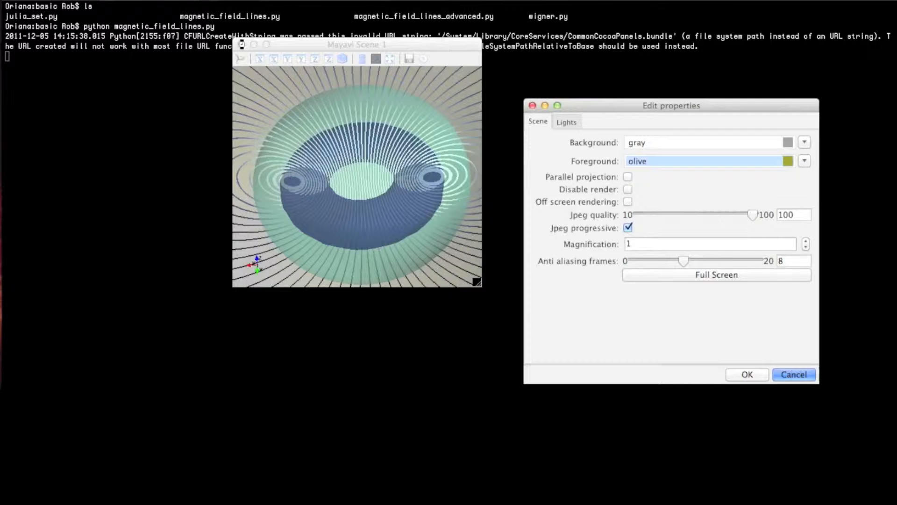
pyautogui.click(793, 374)
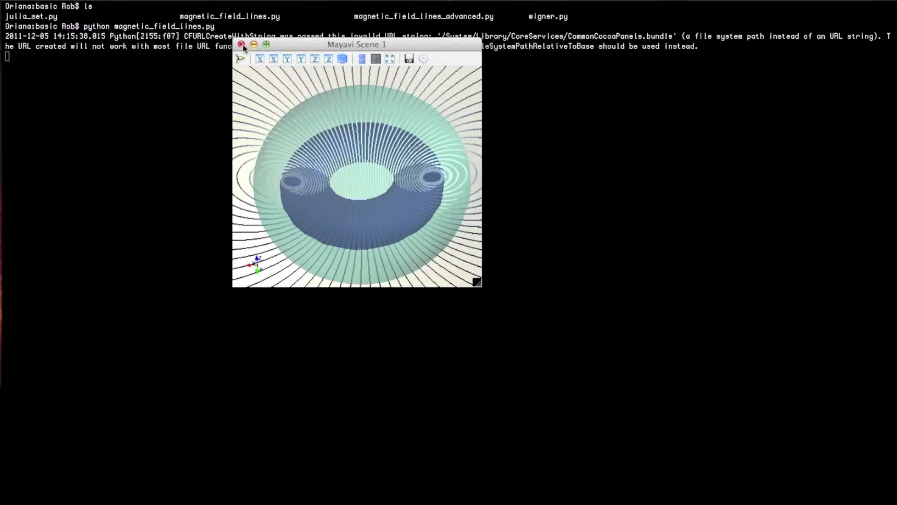
# - Close the field-line scene and run magnetic_field_lines_advanced.py from Terminal
pyautogui.click(241, 44)
pyautogui.write('python')
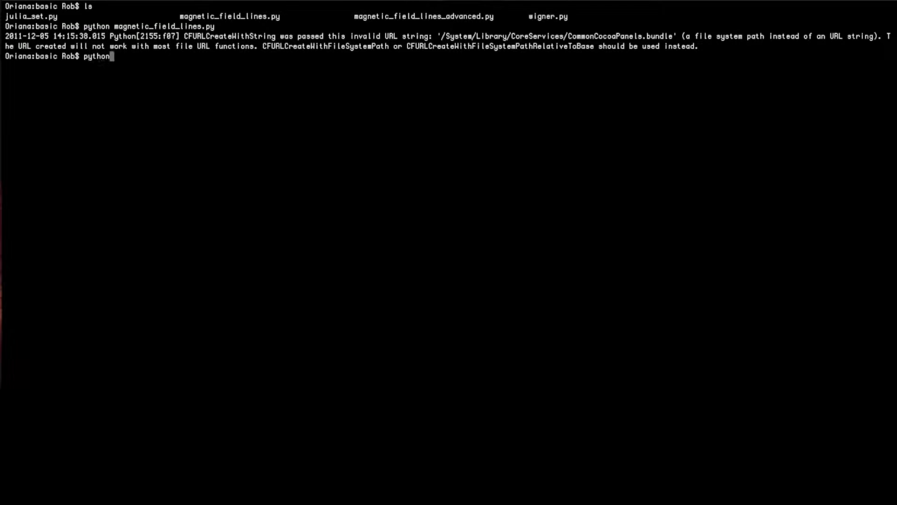
pyautogui.write('magnetic_field_lines_advanced.py')
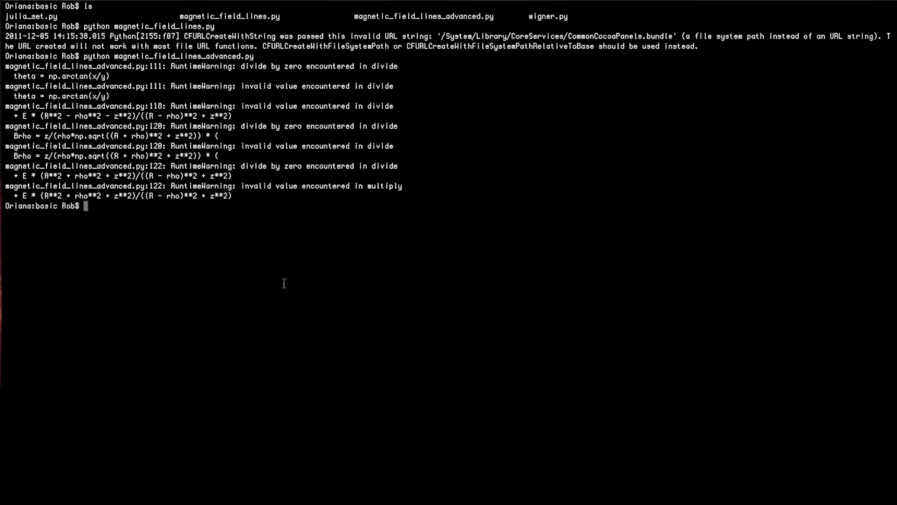
# - Run 'python wigner.py' at the Terminal prompt
pyautogui.write('l')
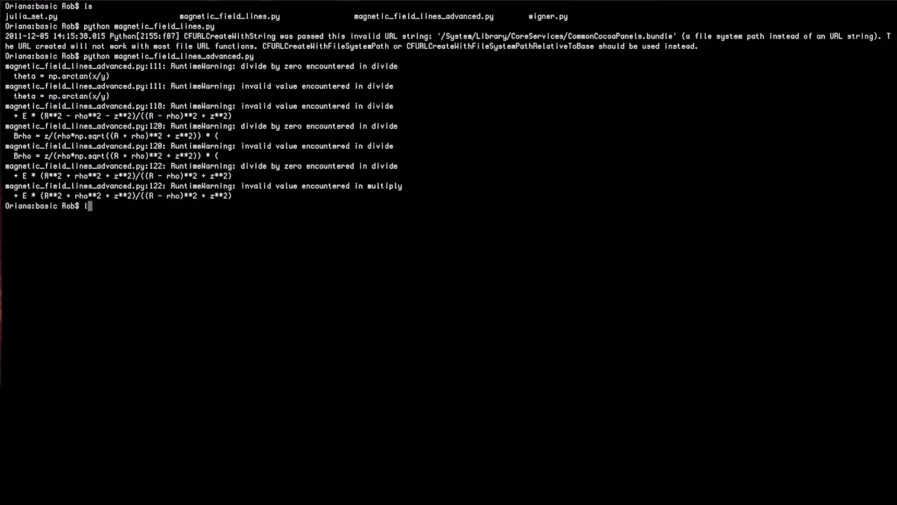
pyautogui.write('ython')
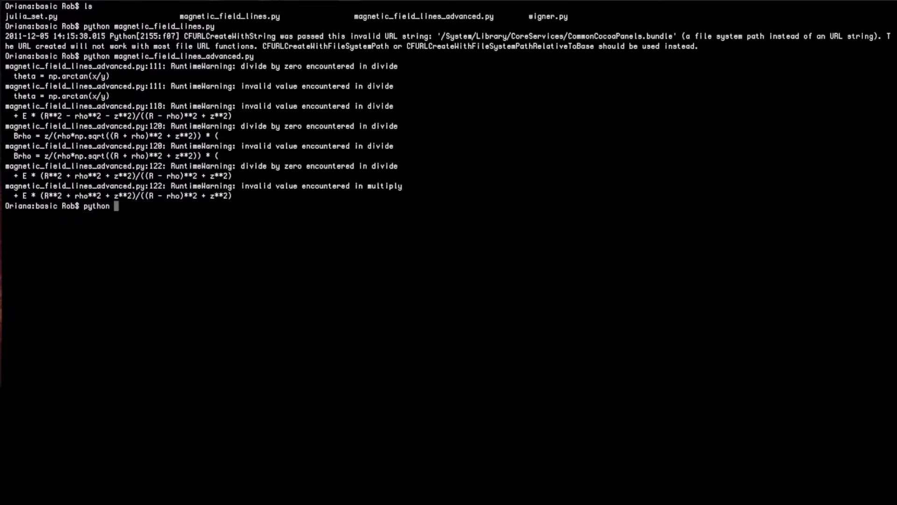
pyautogui.write('wigner.py')
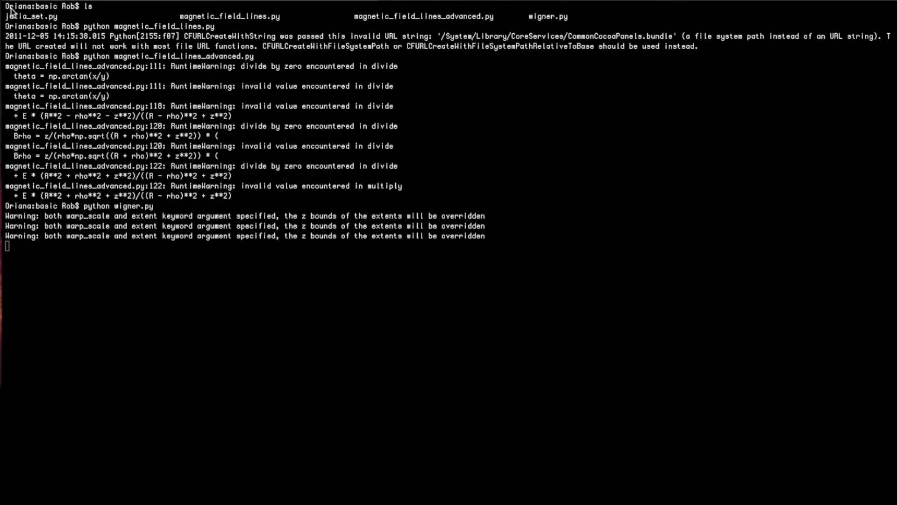
# - Run the julia_set.py demo from Terminal and use its scene toolbar
pyautogui.write('python julia_set.py')
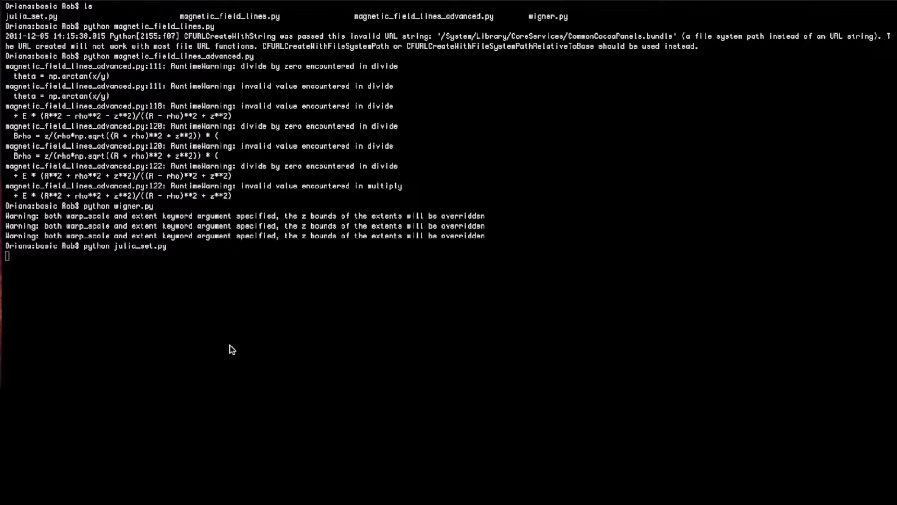
pyautogui.press('Return')
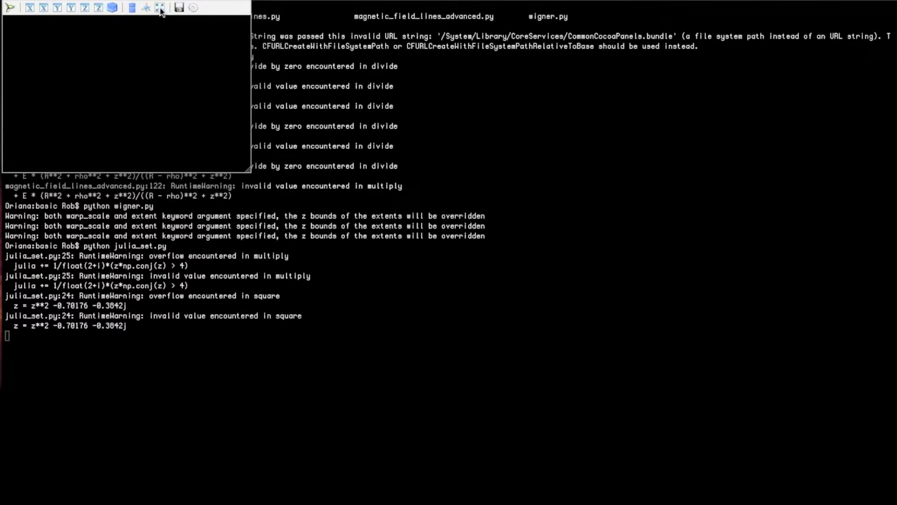
pyautogui.click(160, 7)
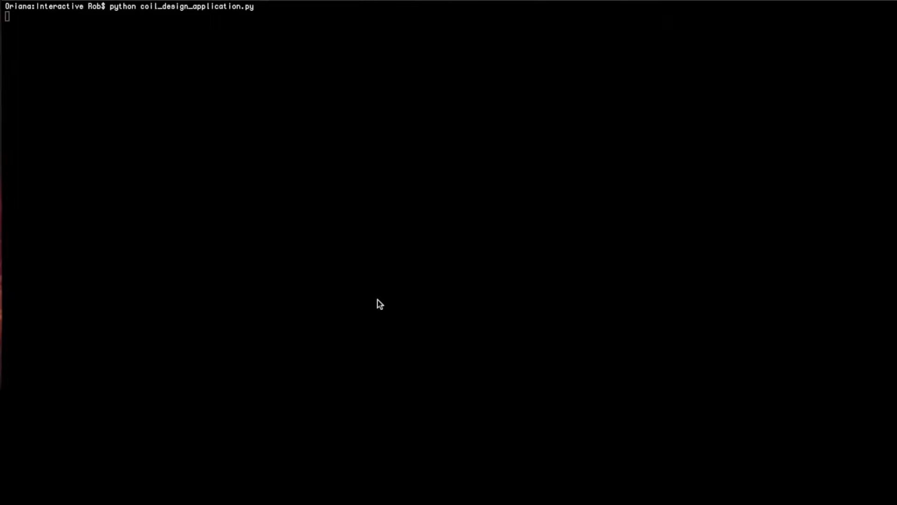
# - Launch coil_design_application.py and select the second Coil in the pipeline
pyautogui.press('Return')
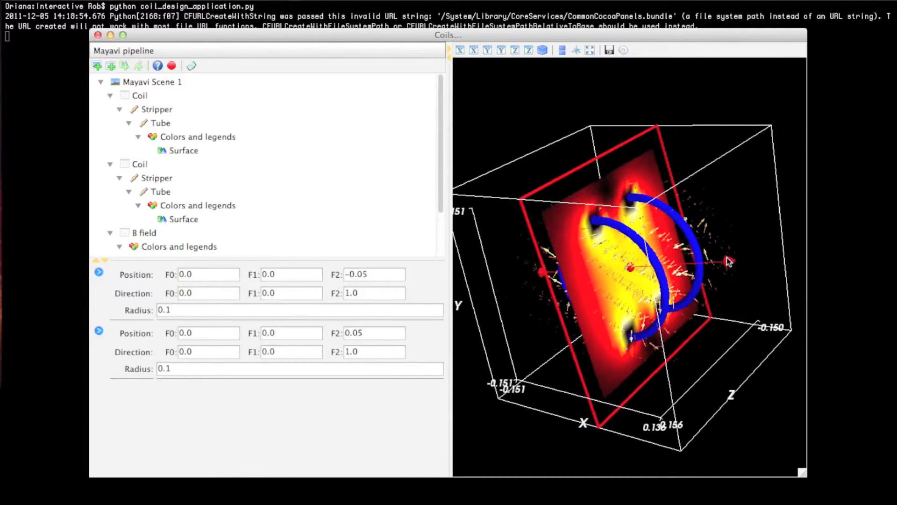
pyautogui.moveTo(727, 261); pyautogui.dragTo(729, 289)
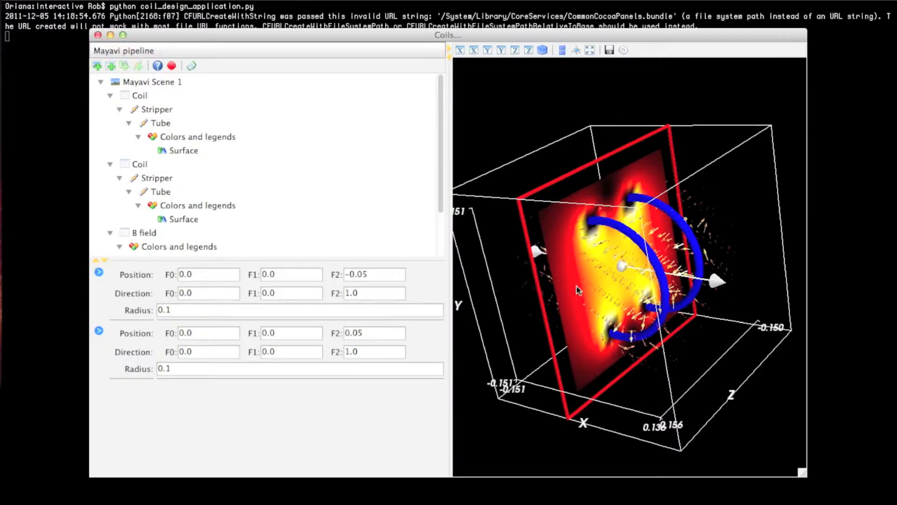
pyautogui.scroll(-3)
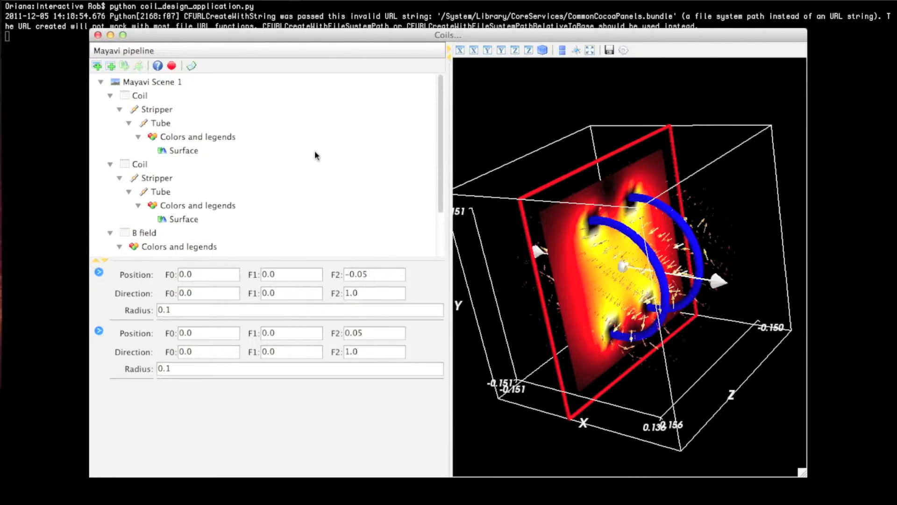
pyautogui.moveTo(353, 159)
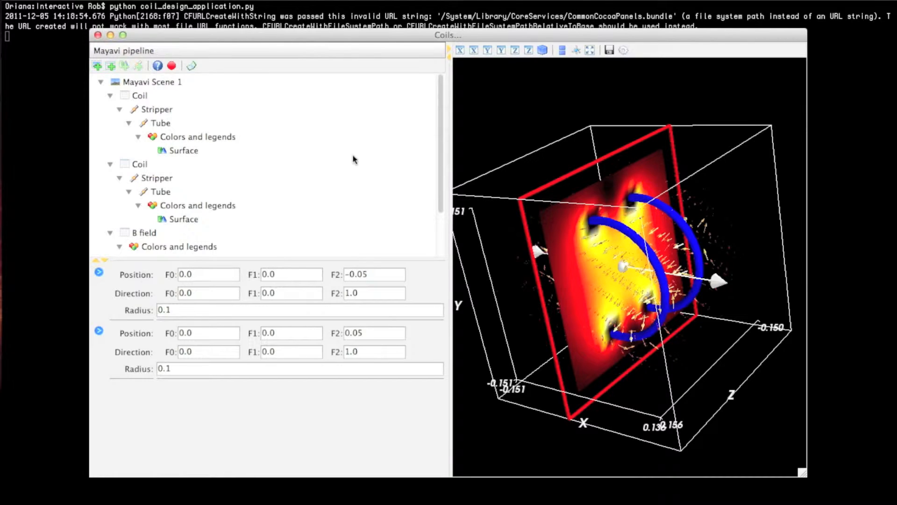
pyautogui.moveTo(338, 179)
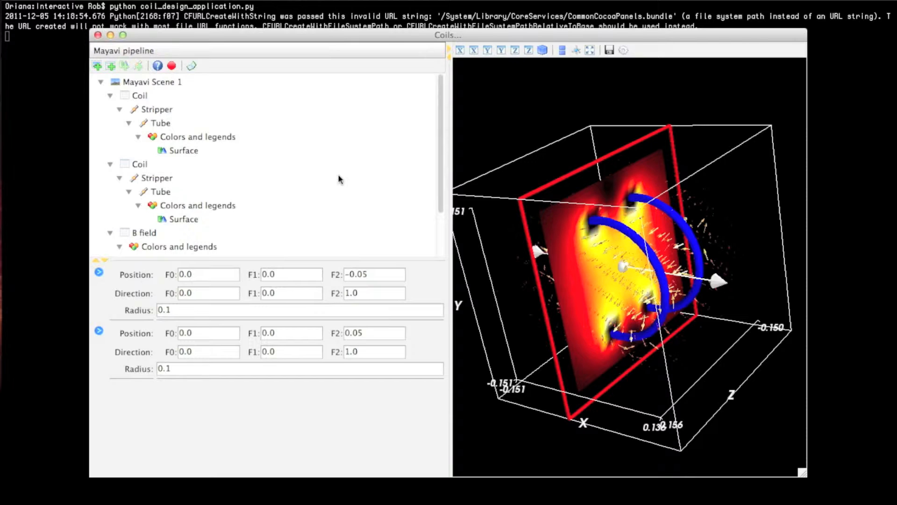
pyautogui.scroll(-3)
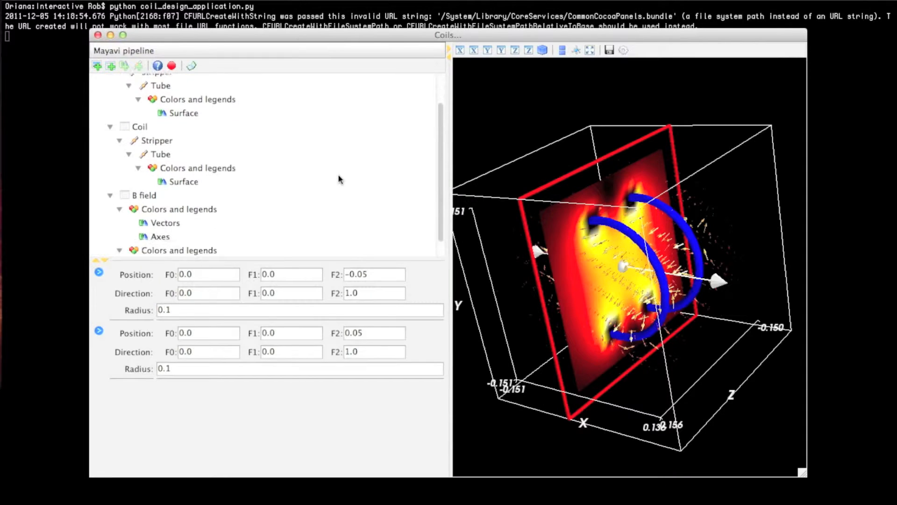
pyautogui.scroll(-3)
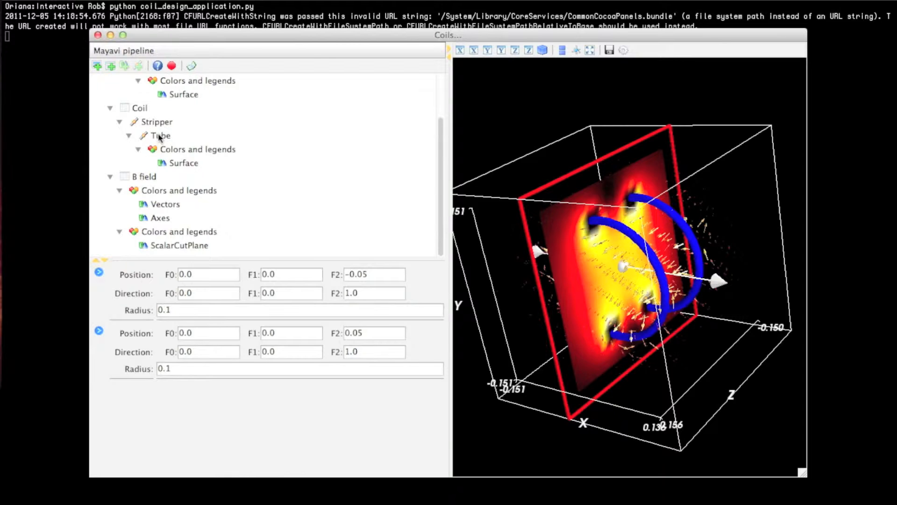
pyautogui.scroll(3)
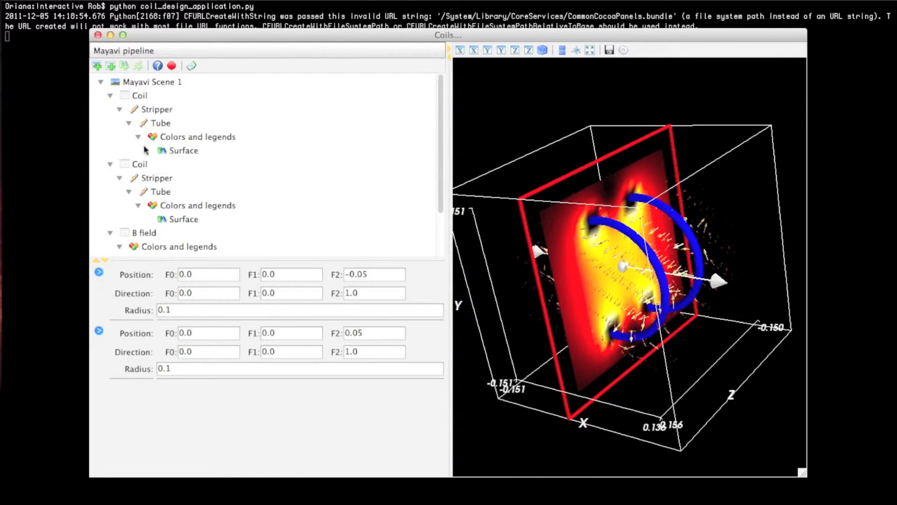
pyautogui.click(140, 164)
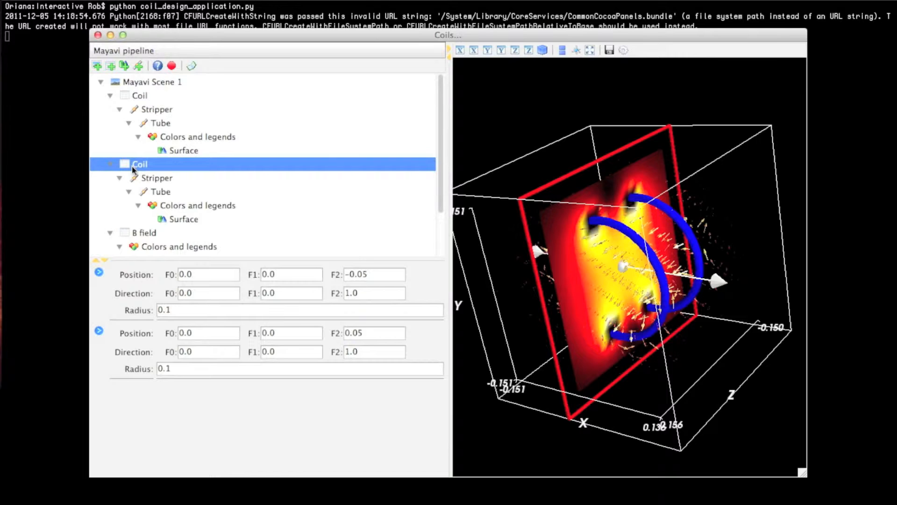
pyautogui.moveTo(150, 181)
pyautogui.write('0.5')
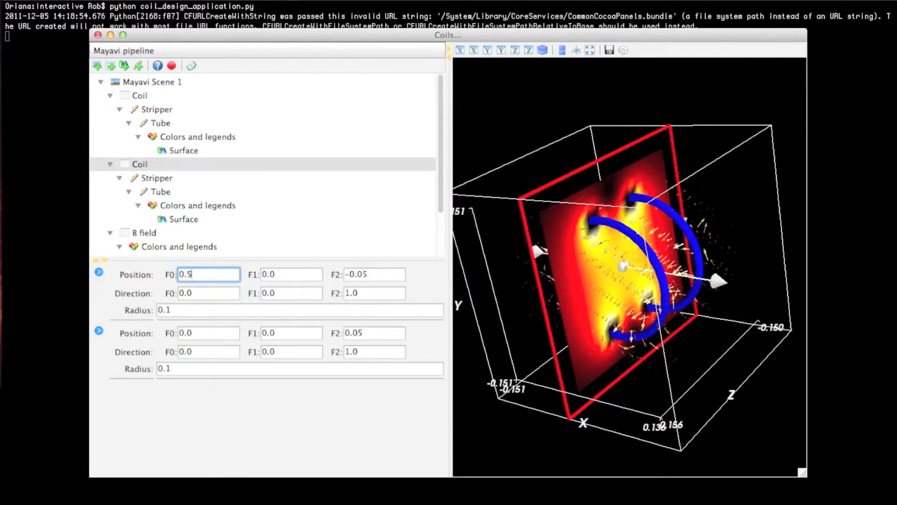
# - Set the coils' x positions to -0.05 and 0.05, then orbit the field view
pyautogui.click(290, 274)
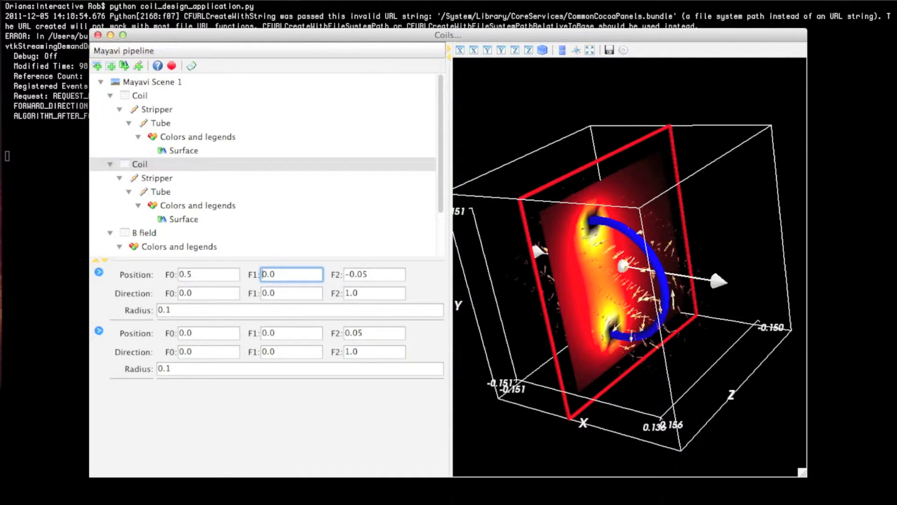
pyautogui.click(208, 275)
pyautogui.write('0')
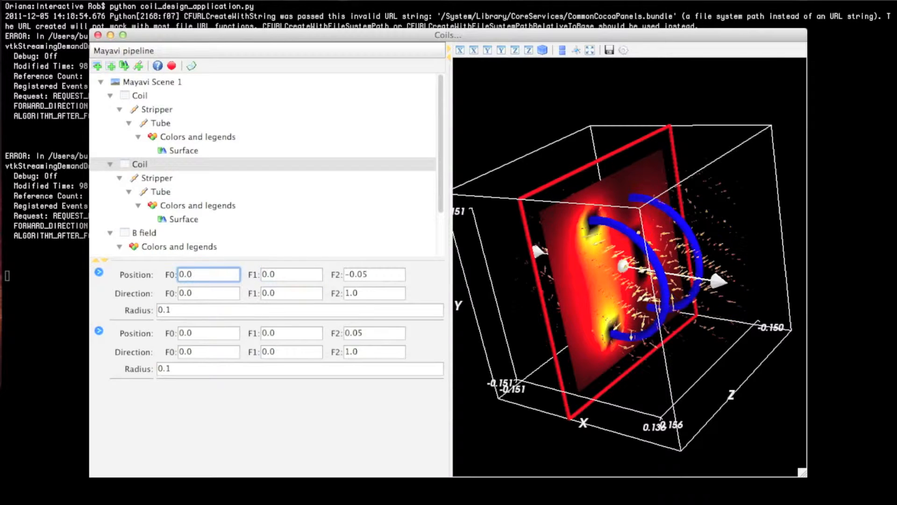
pyautogui.click(209, 332)
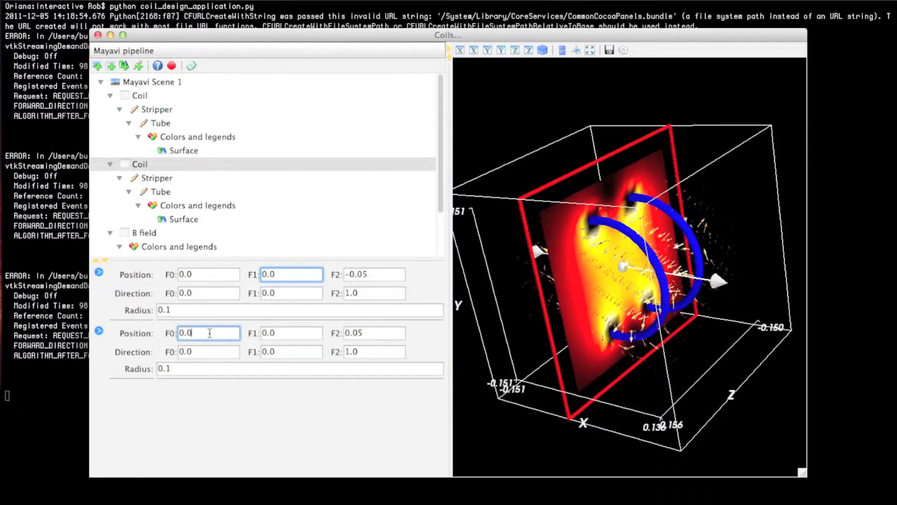
pyautogui.write('0.1')
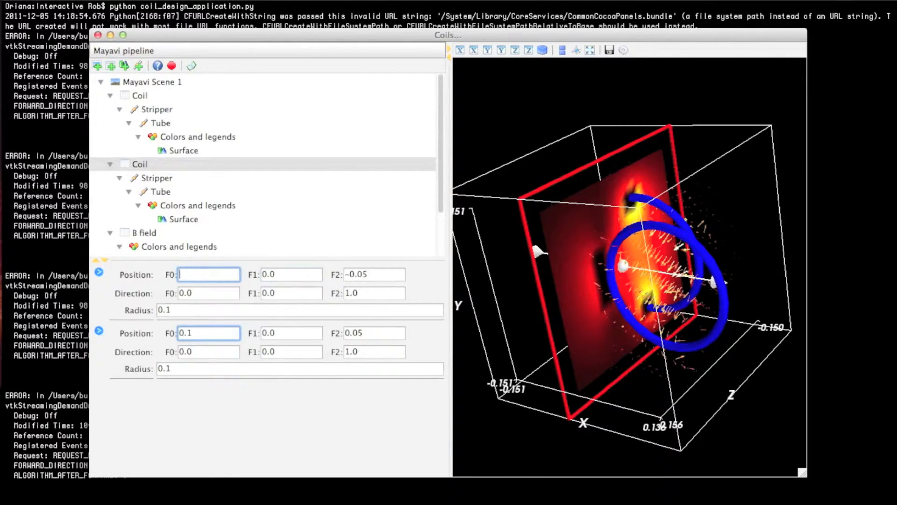
pyautogui.write('-.1')
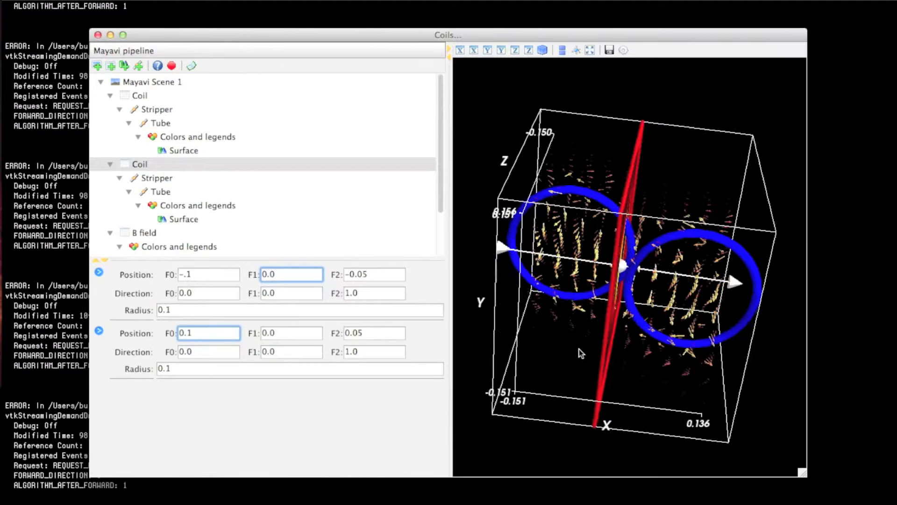
pyautogui.click(209, 275)
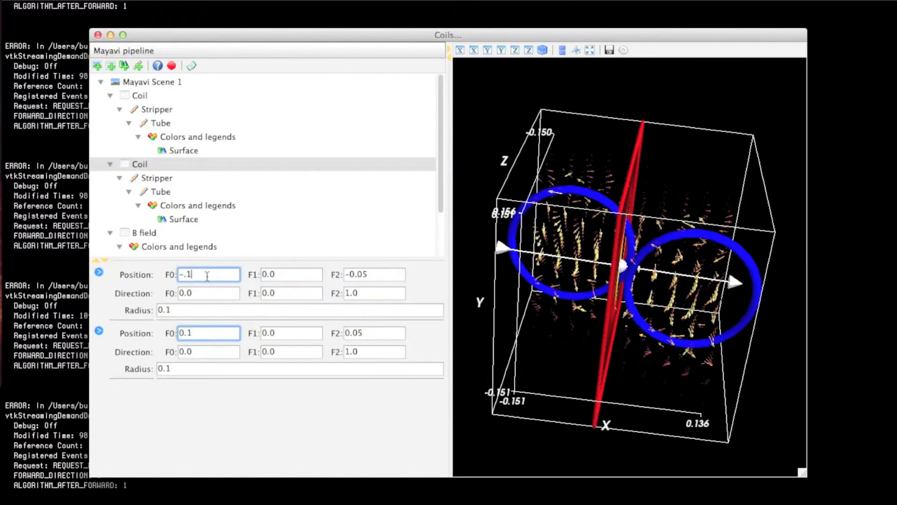
pyautogui.write('-.05')
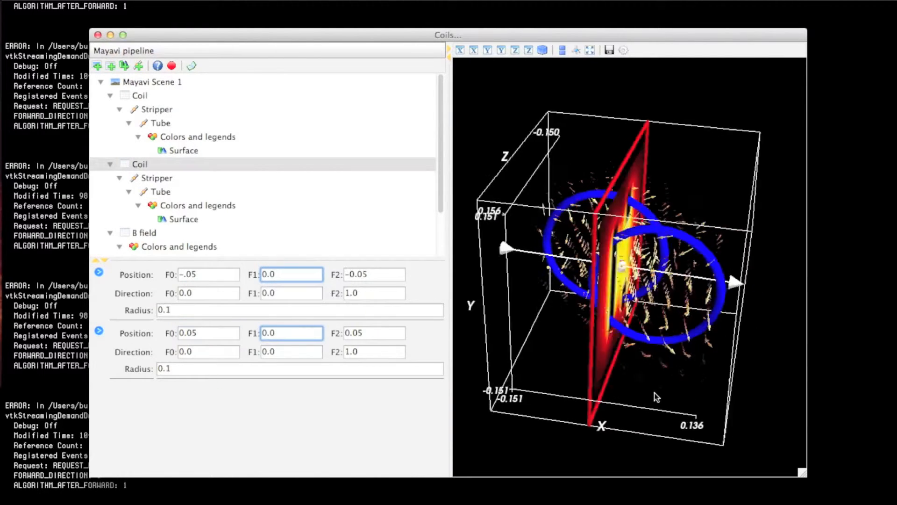
pyautogui.moveTo(657, 397); pyautogui.dragTo(601, 362)
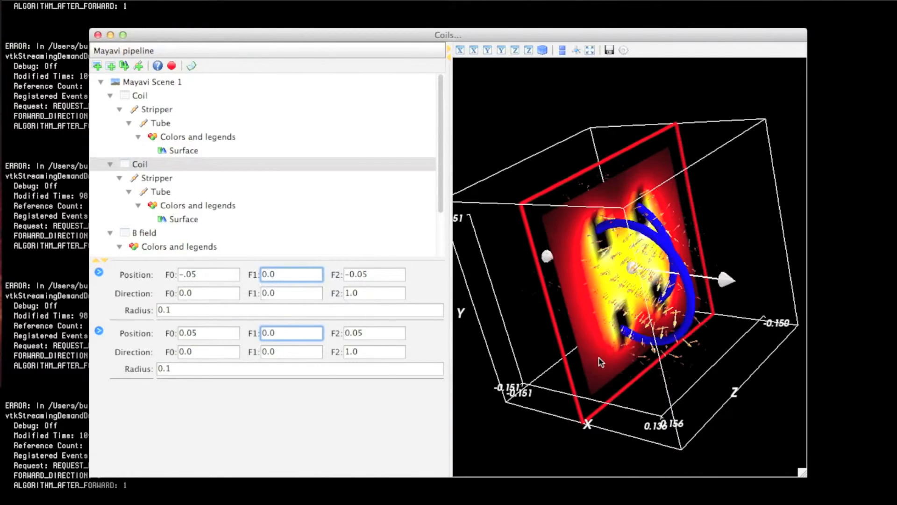
pyautogui.moveTo(601, 360); pyautogui.dragTo(567, 338)
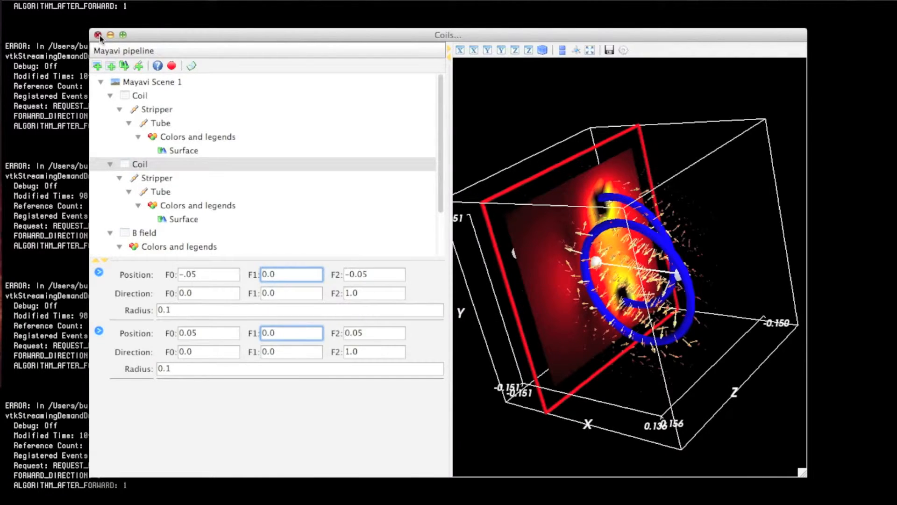
# - Close the coil designer, move Scene 2 aside, and rotate the sphere in Scene 1
pyautogui.click(99, 35)
pyautogui.write('ls')
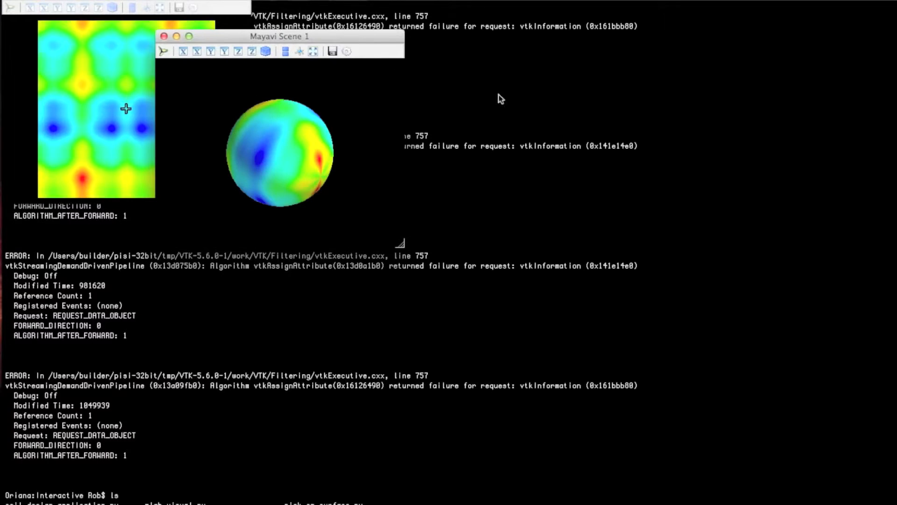
pyautogui.moveTo(280, 36); pyautogui.dragTo(658, 131)
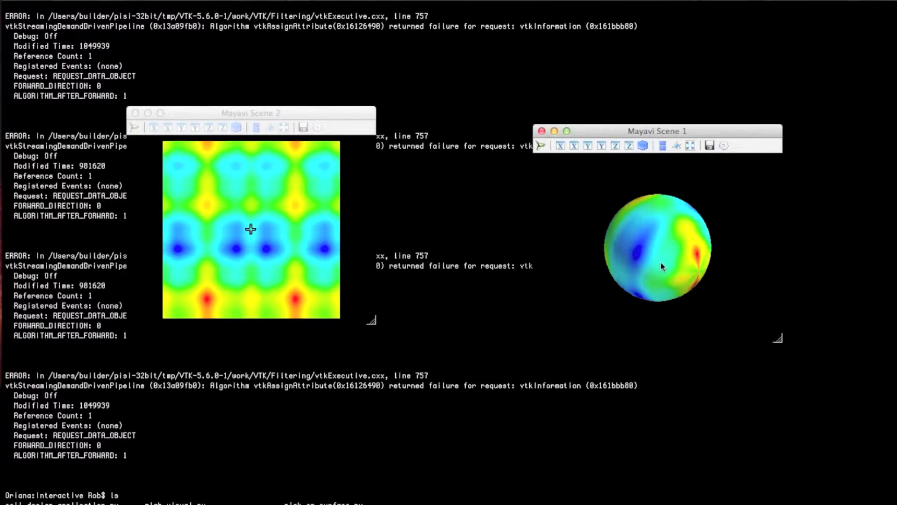
pyautogui.moveTo(661, 266); pyautogui.dragTo(692, 263)
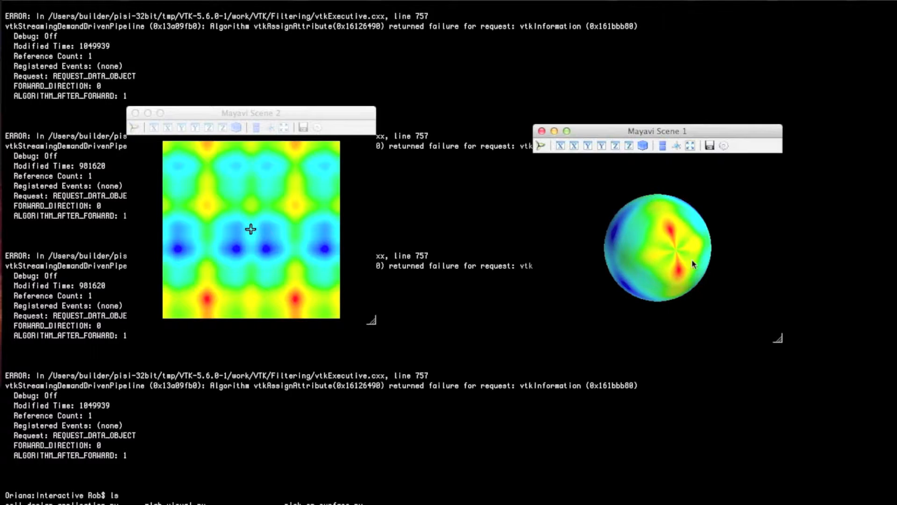
pyautogui.moveTo(693, 263); pyautogui.dragTo(676, 289)
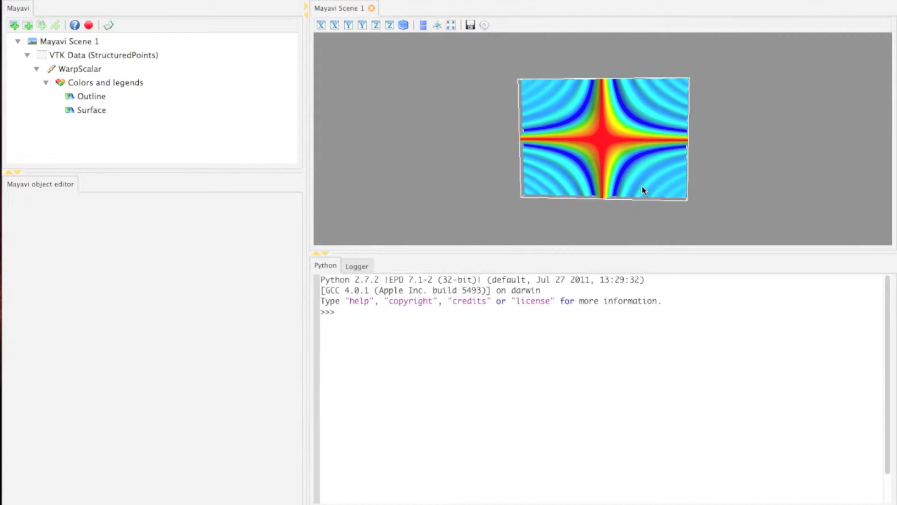
# - Orbit the warped surface edge-on, reset to the X view, then spin it to a tilt
pyautogui.moveTo(644, 190); pyautogui.dragTo(581, 192)
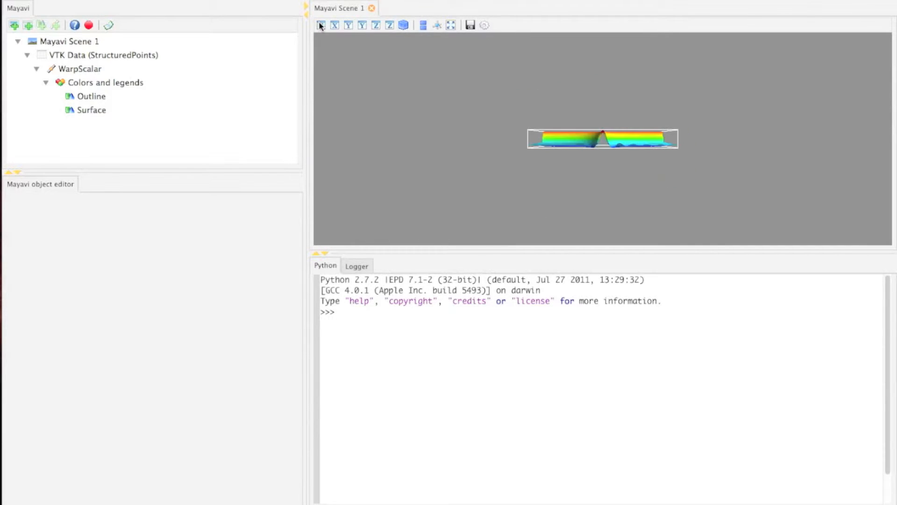
pyautogui.click(362, 25)
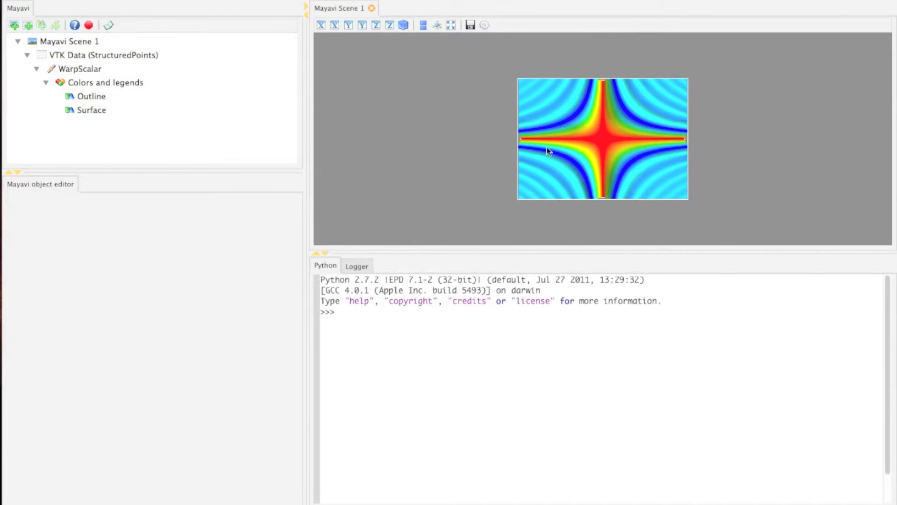
pyautogui.moveTo(680, 196)
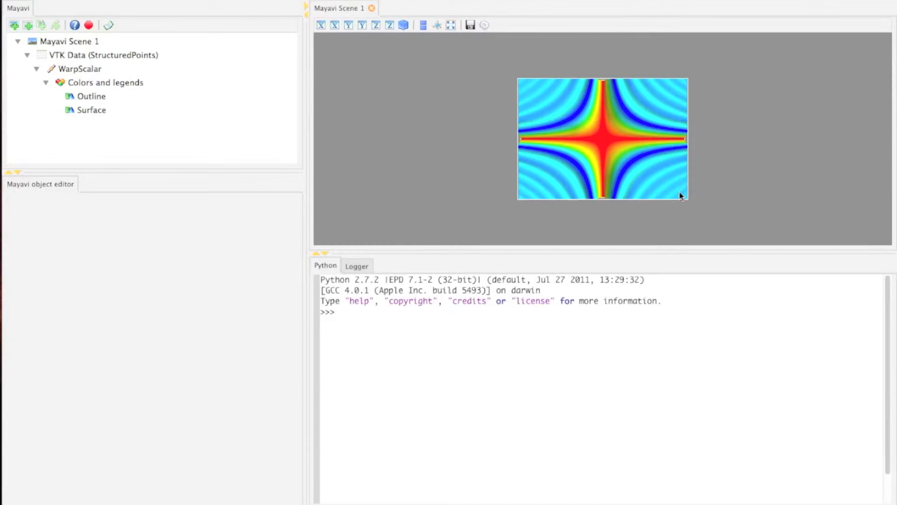
pyautogui.moveTo(681, 196); pyautogui.dragTo(640, 213)
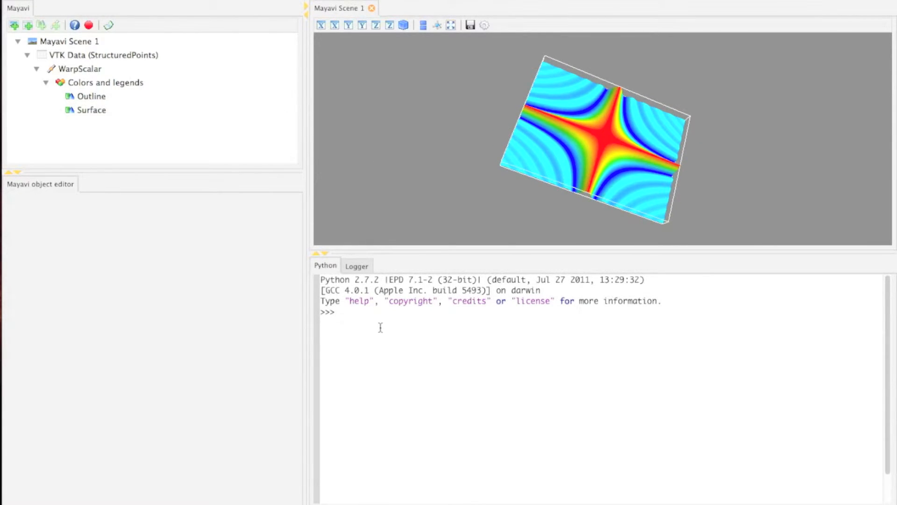
pyautogui.moveTo(423, 337)
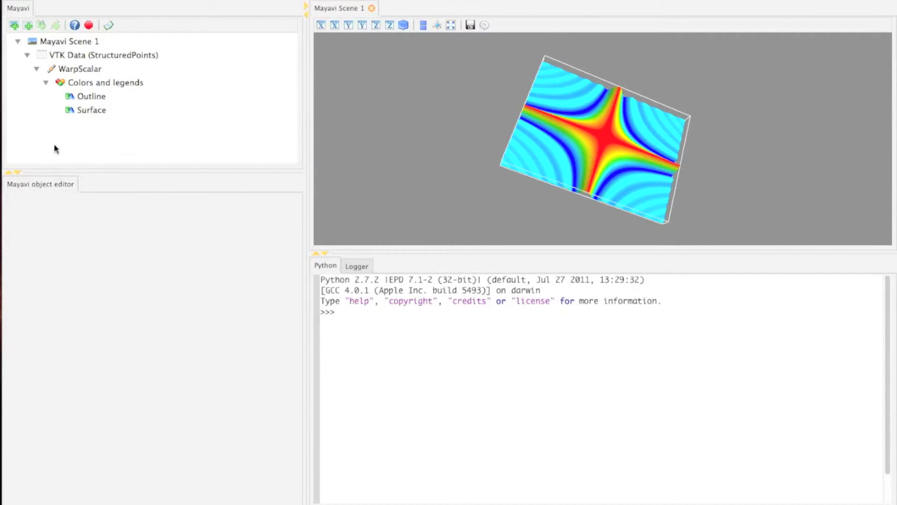
pyautogui.moveTo(114, 56)
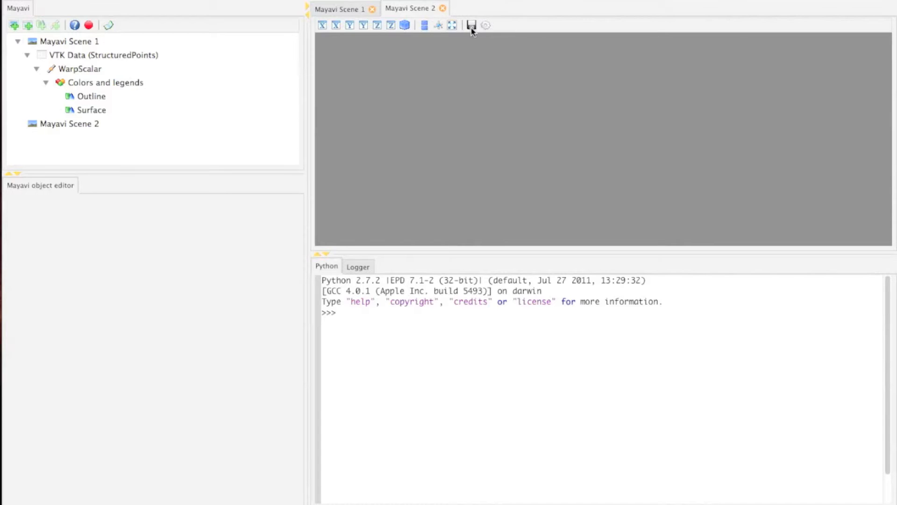
# - Open the File menu to create a new Mayavi Scene
pyautogui.click(17, 8)
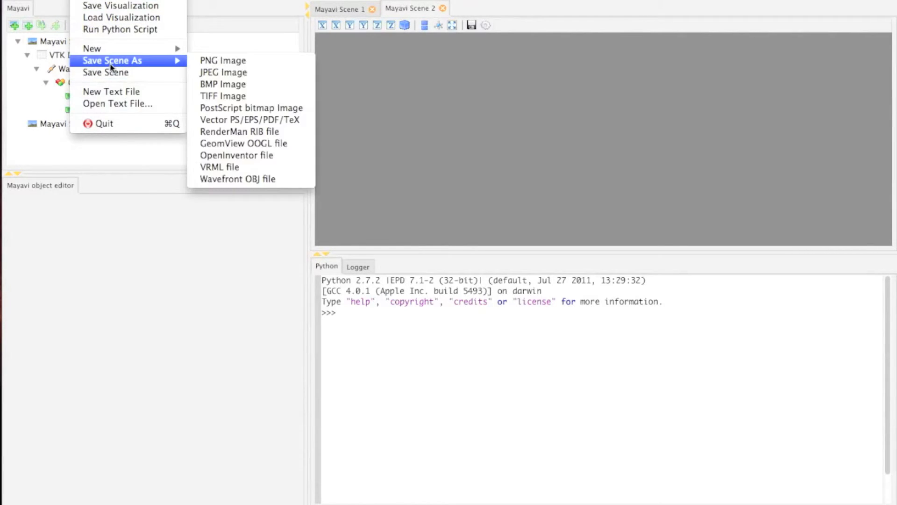
pyautogui.moveTo(120, 18)
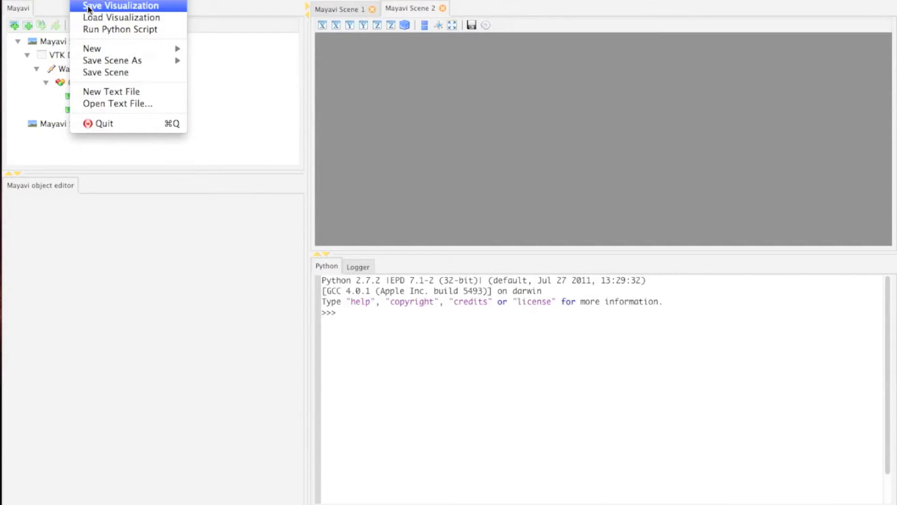
pyautogui.moveTo(113, 60)
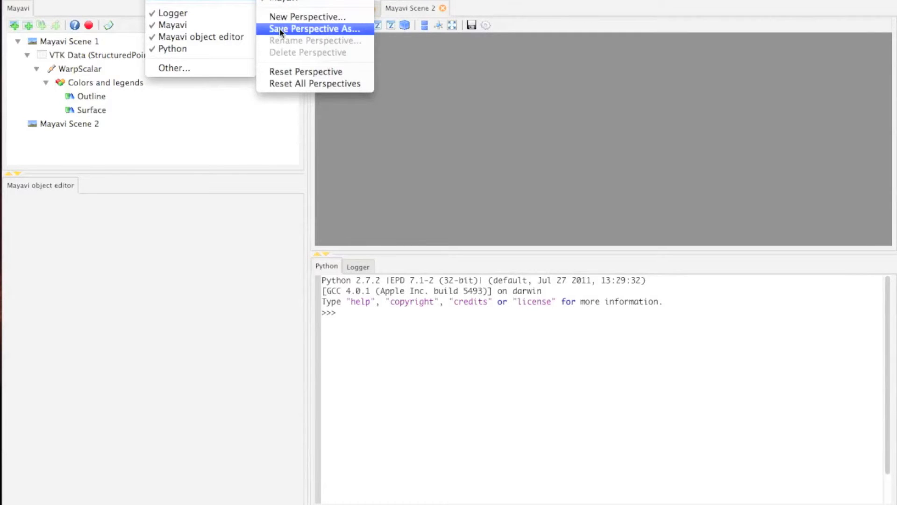
pyautogui.moveTo(306, 72)
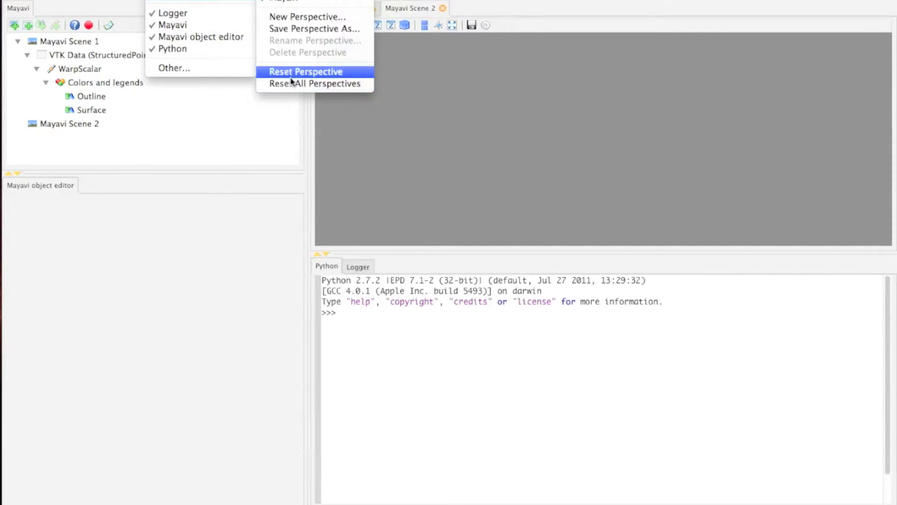
# - Create a new perspective, keeping the default name User Perspective 1
pyautogui.click(306, 72)
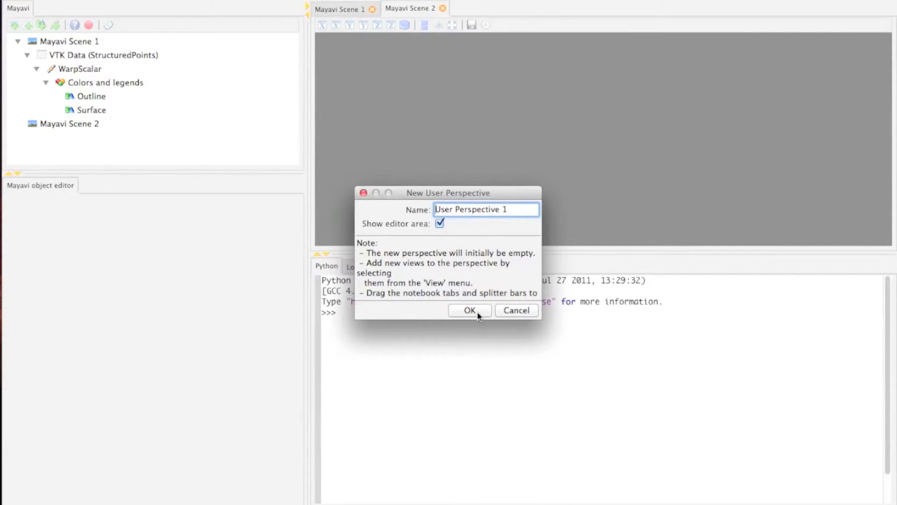
pyautogui.click(469, 309)
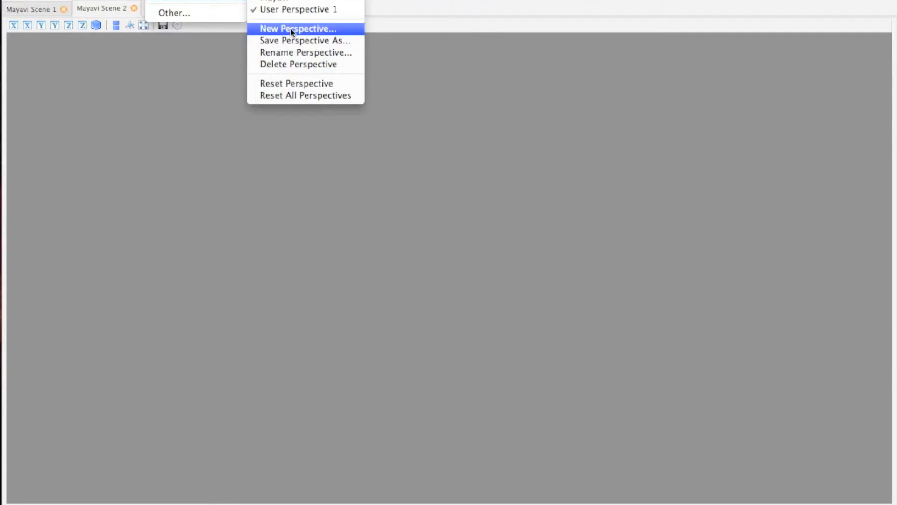
pyautogui.moveTo(280, 95)
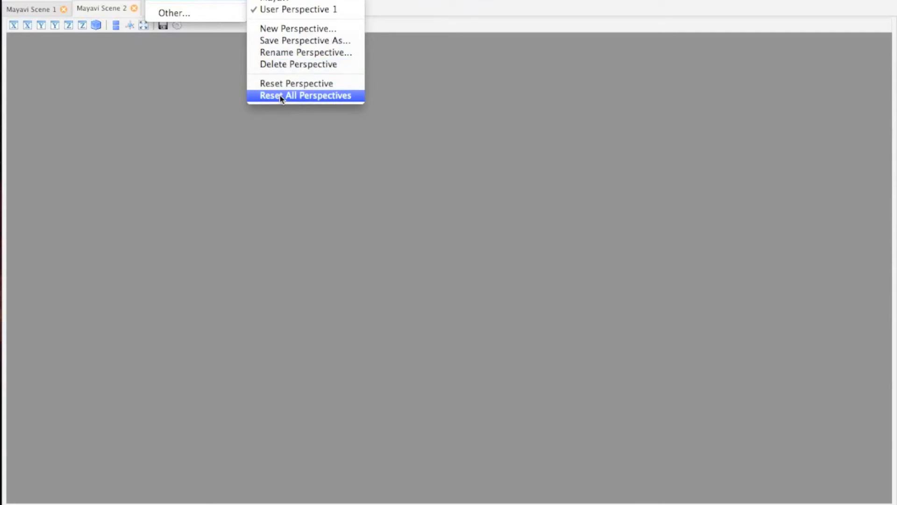